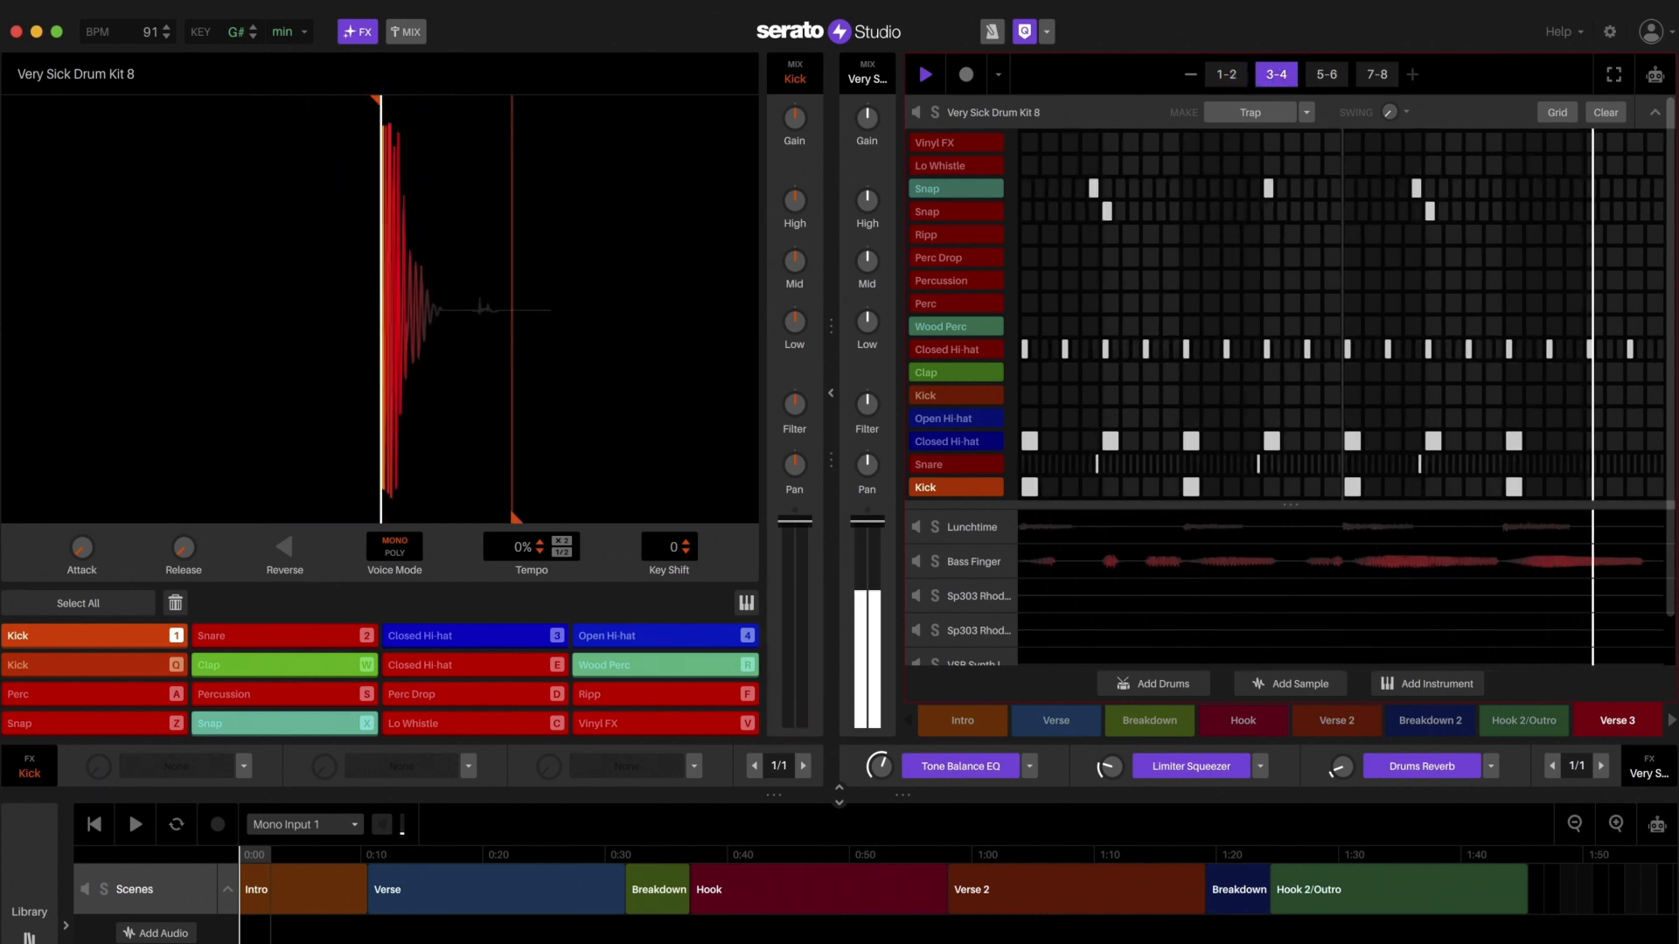
Page through bars 1–2, 3–4 and 5–6 of the drum pattern to review the swung hi-hats.
click(1326, 74)
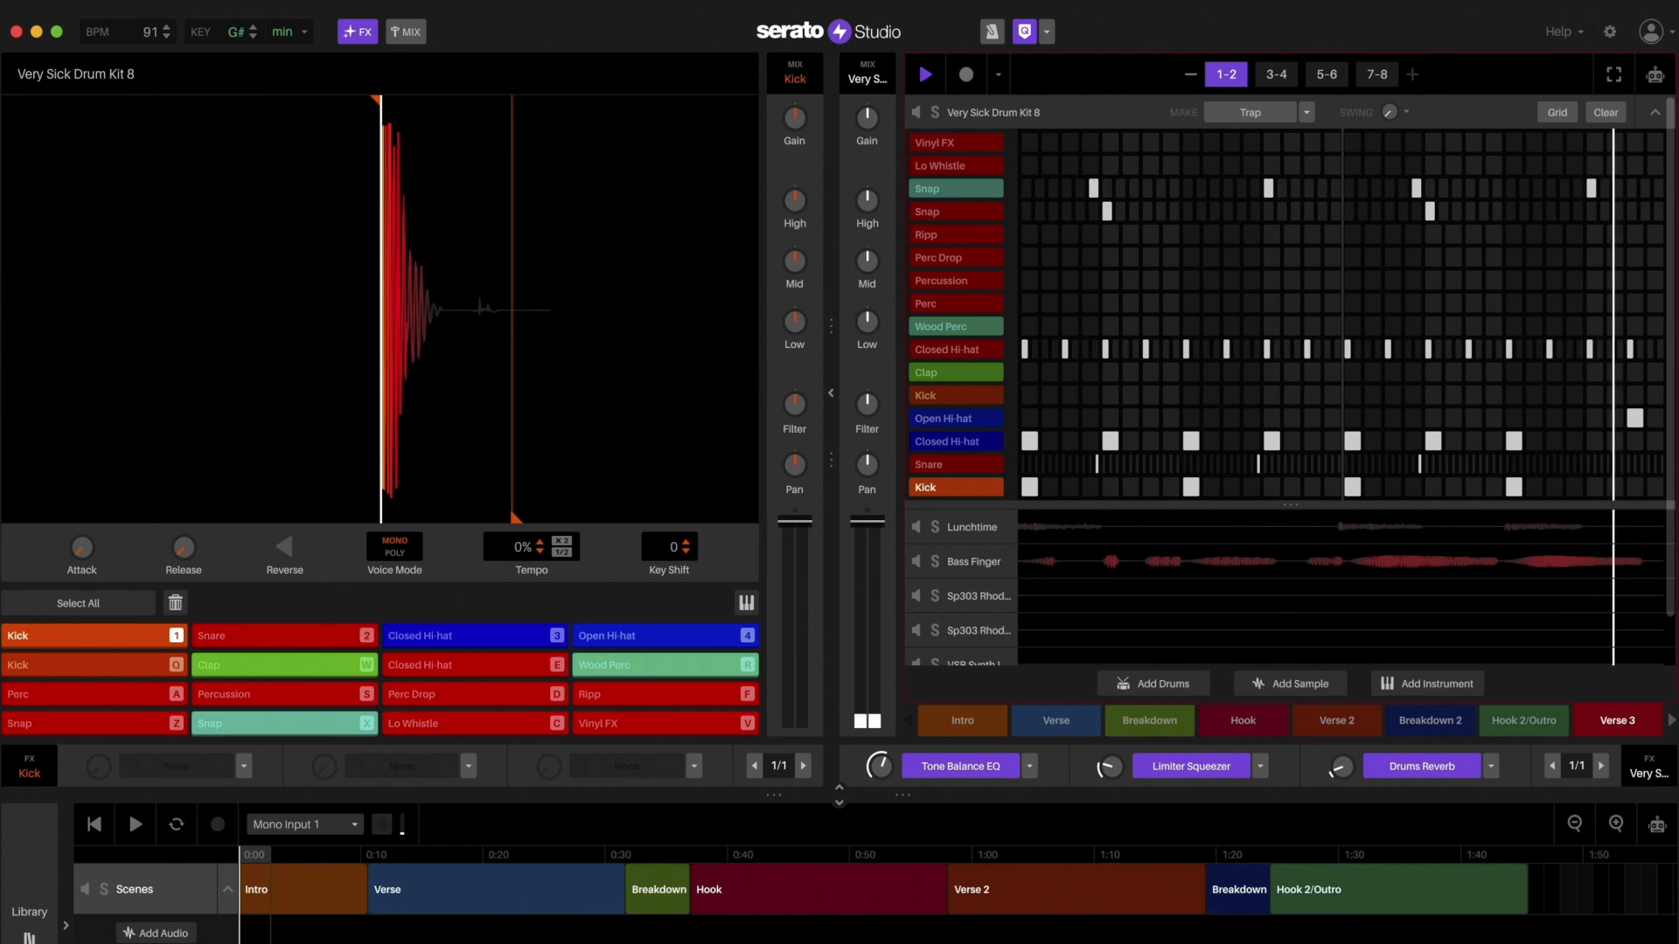
click(1275, 74)
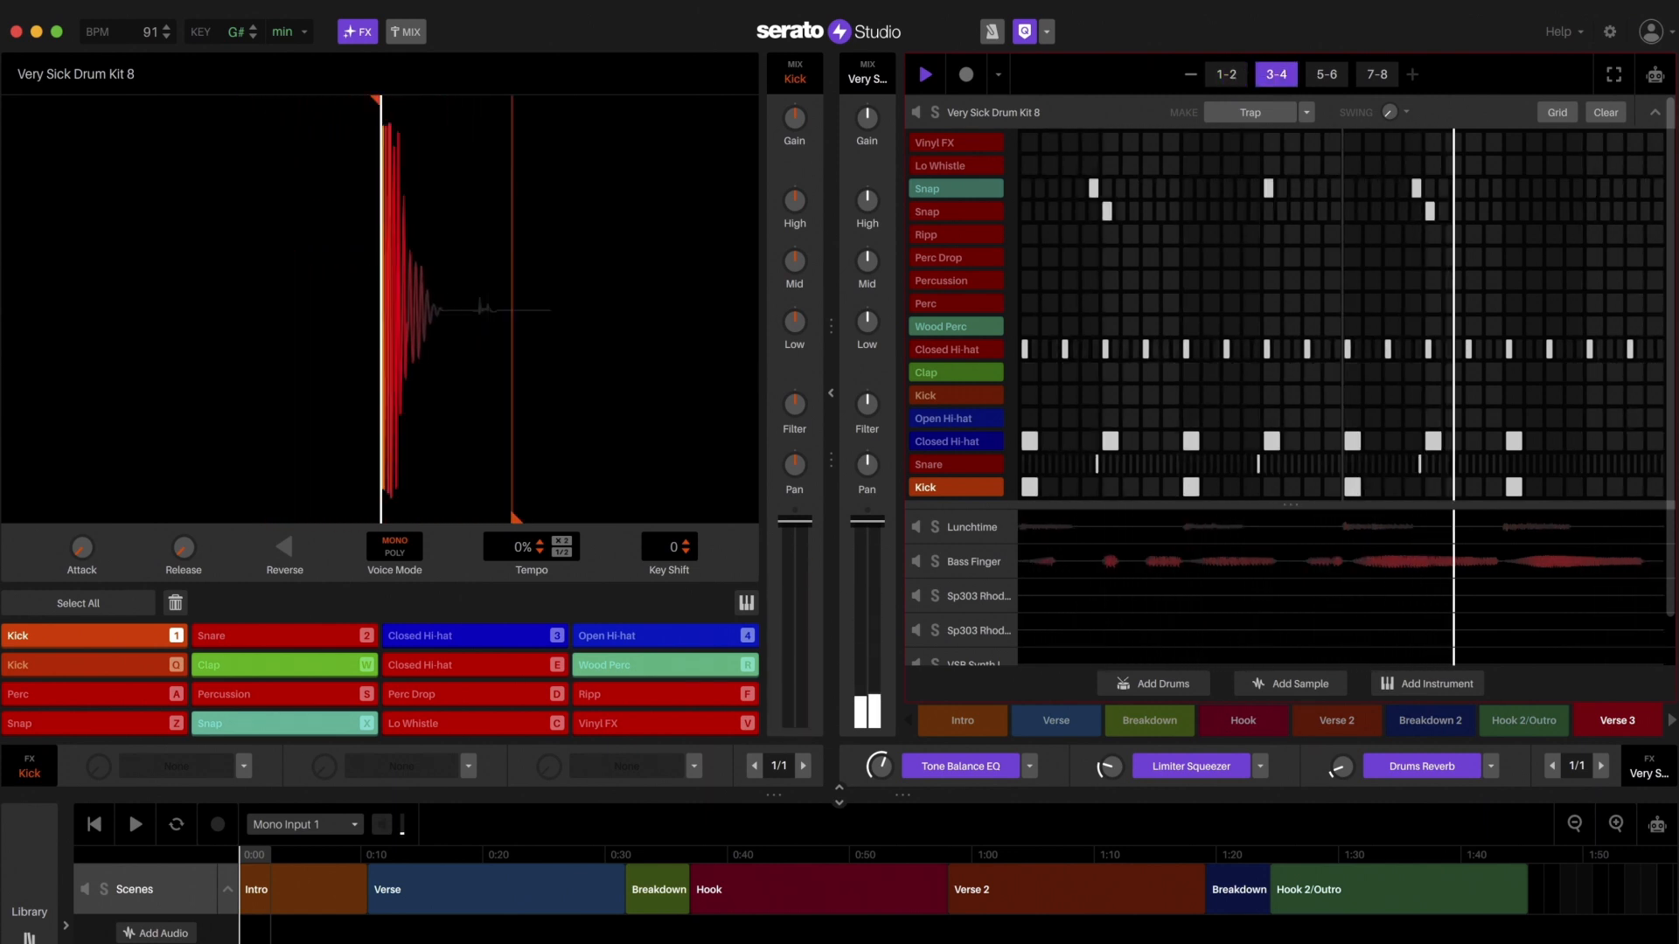
click(1326, 73)
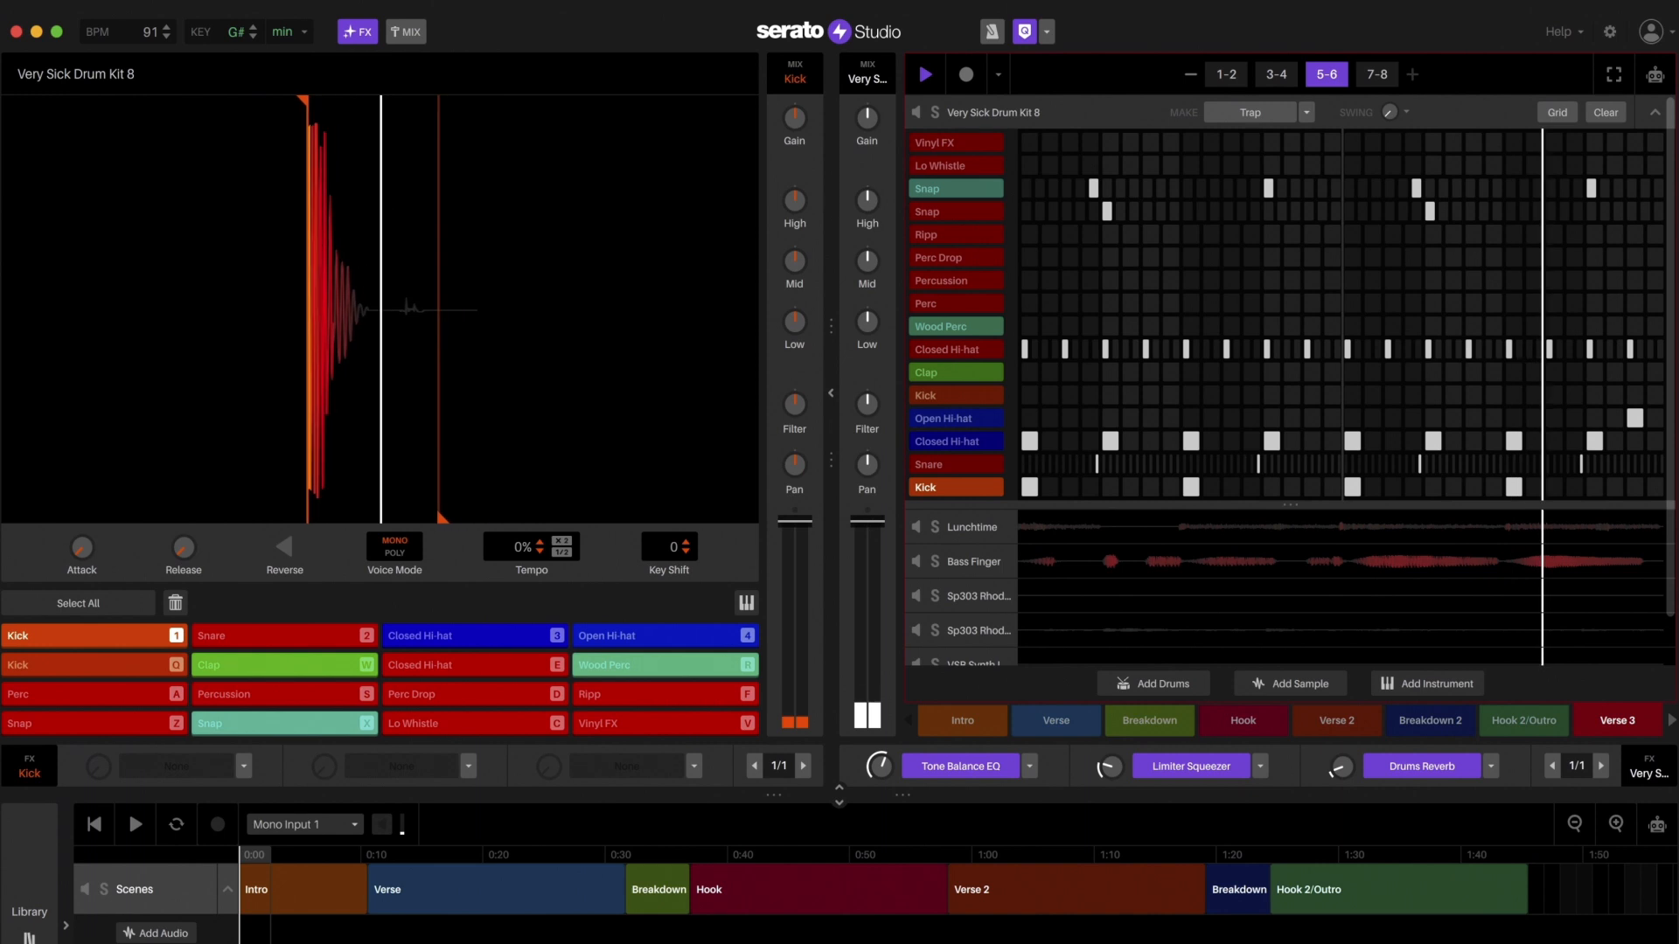
click(1376, 74)
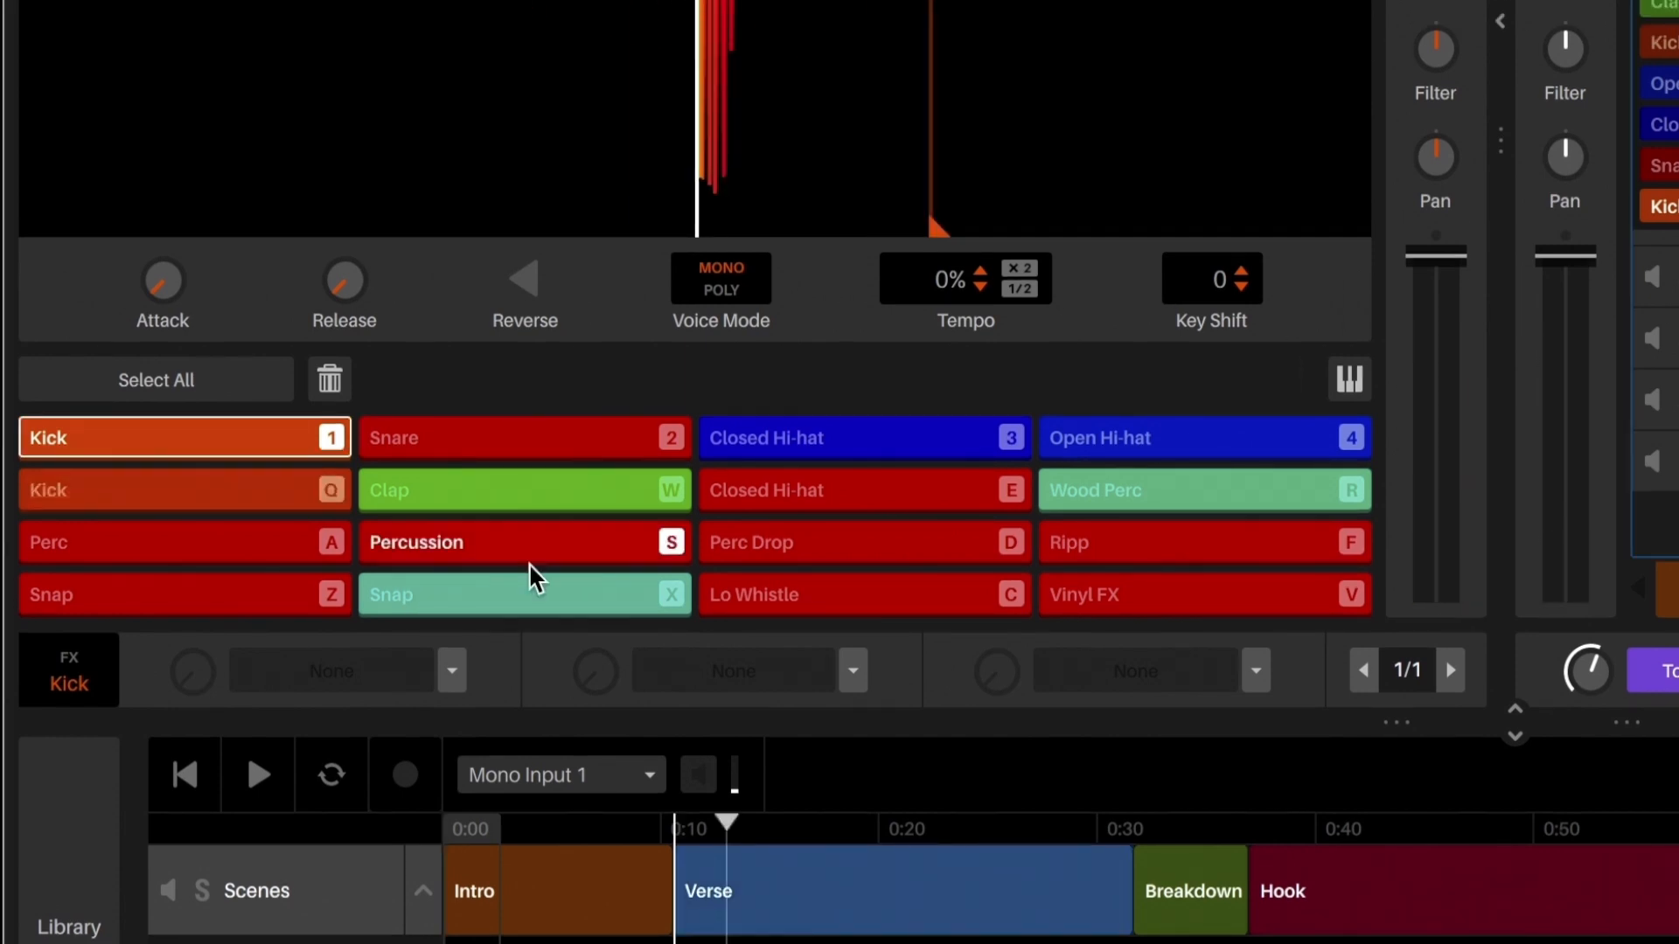
Nudge alternate Closed Hi-hat (E) notes slightly late in its piano roll, then return to the grid.
click(863, 490)
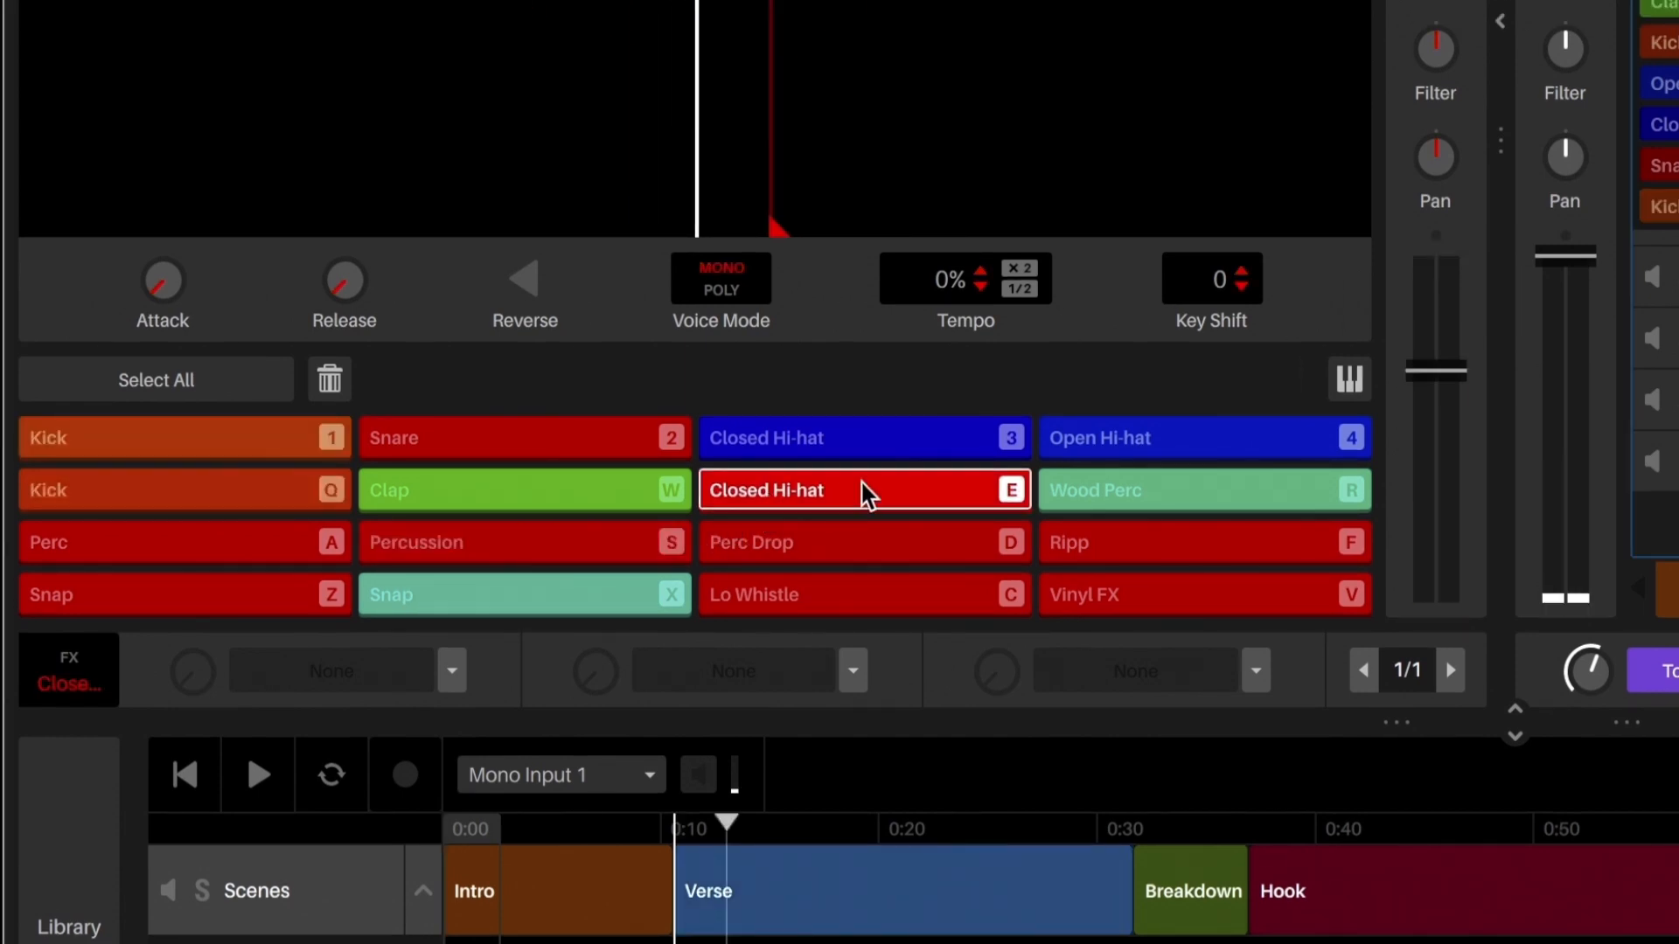
click(1349, 378)
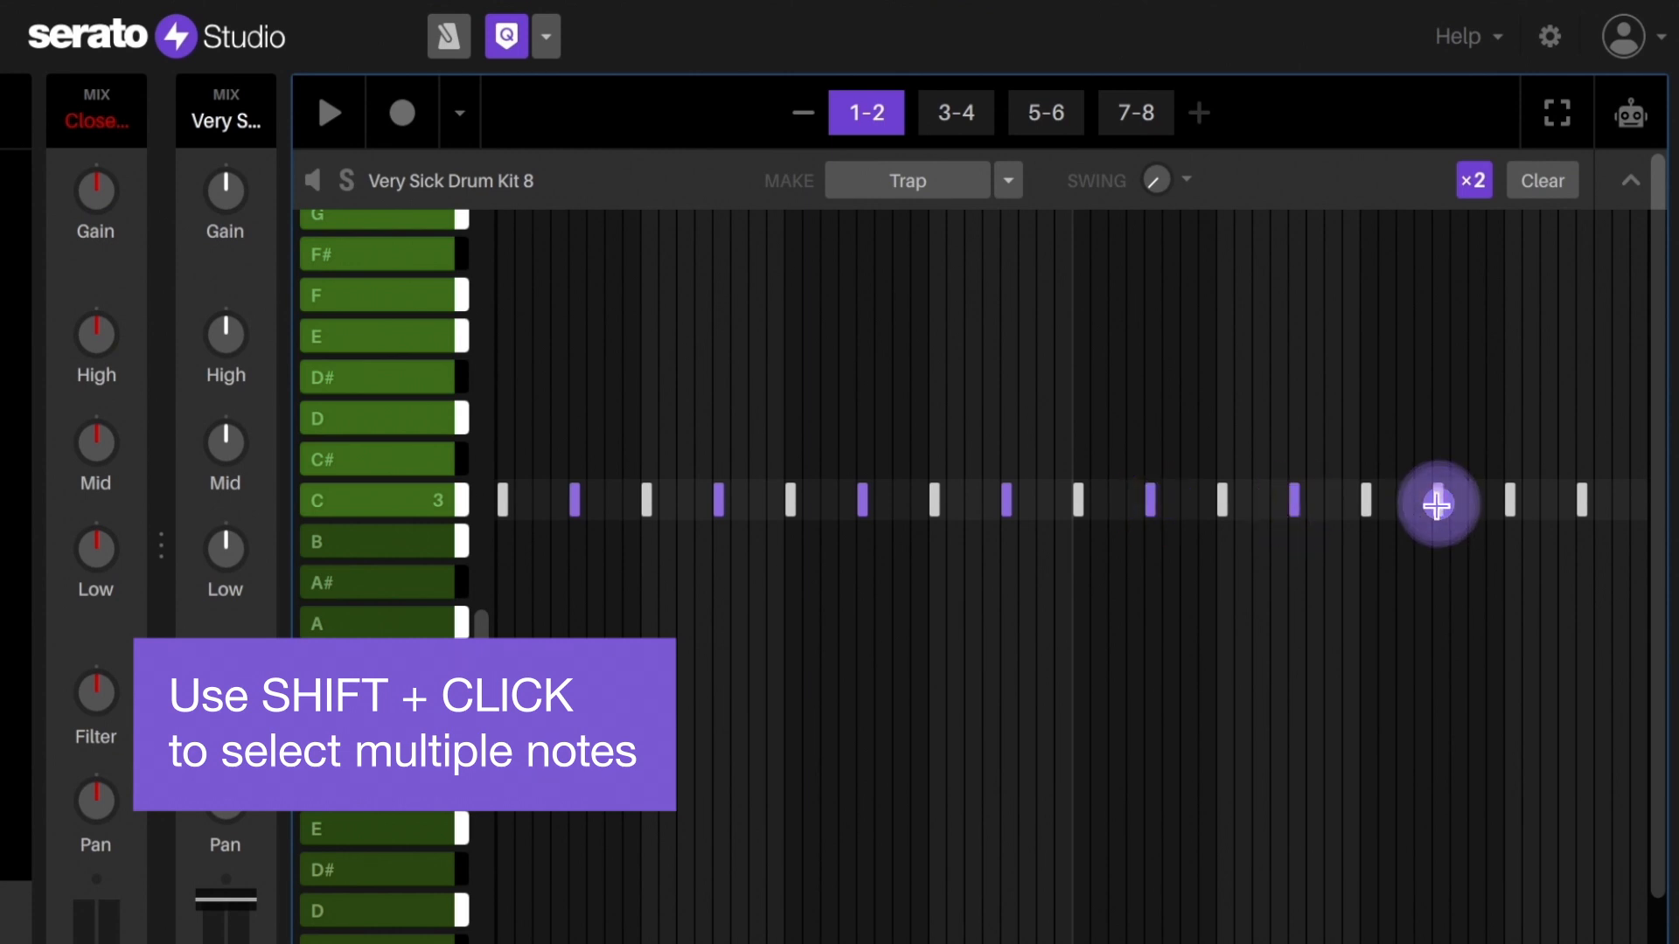
mouse_move(1585, 505)
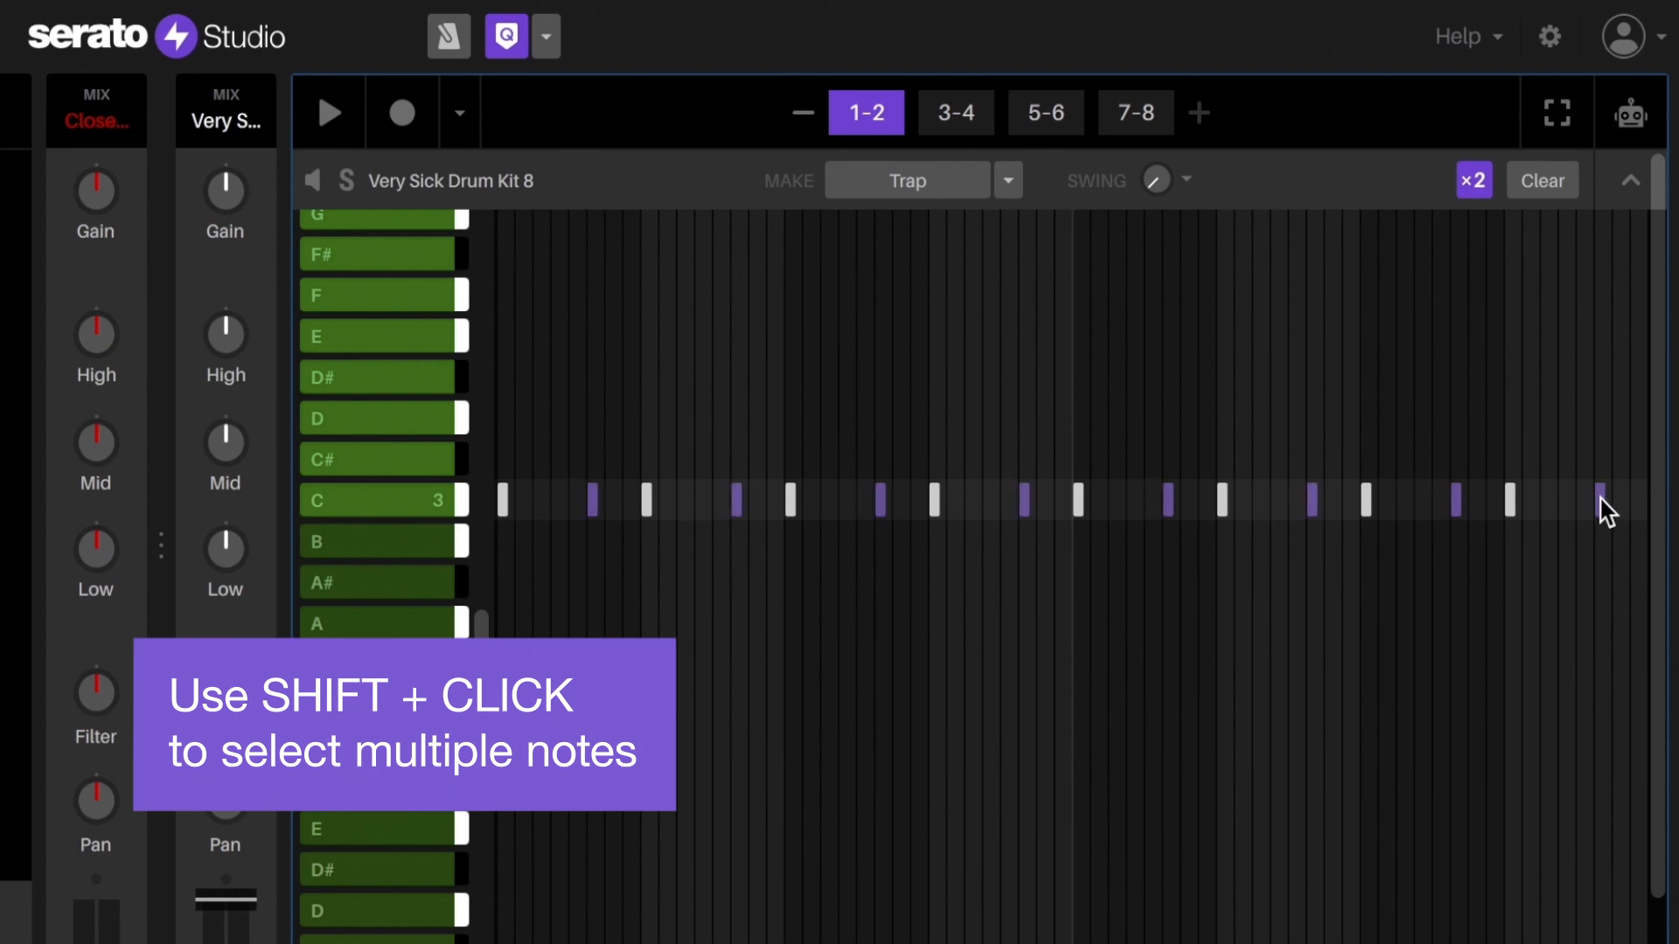
click(328, 113)
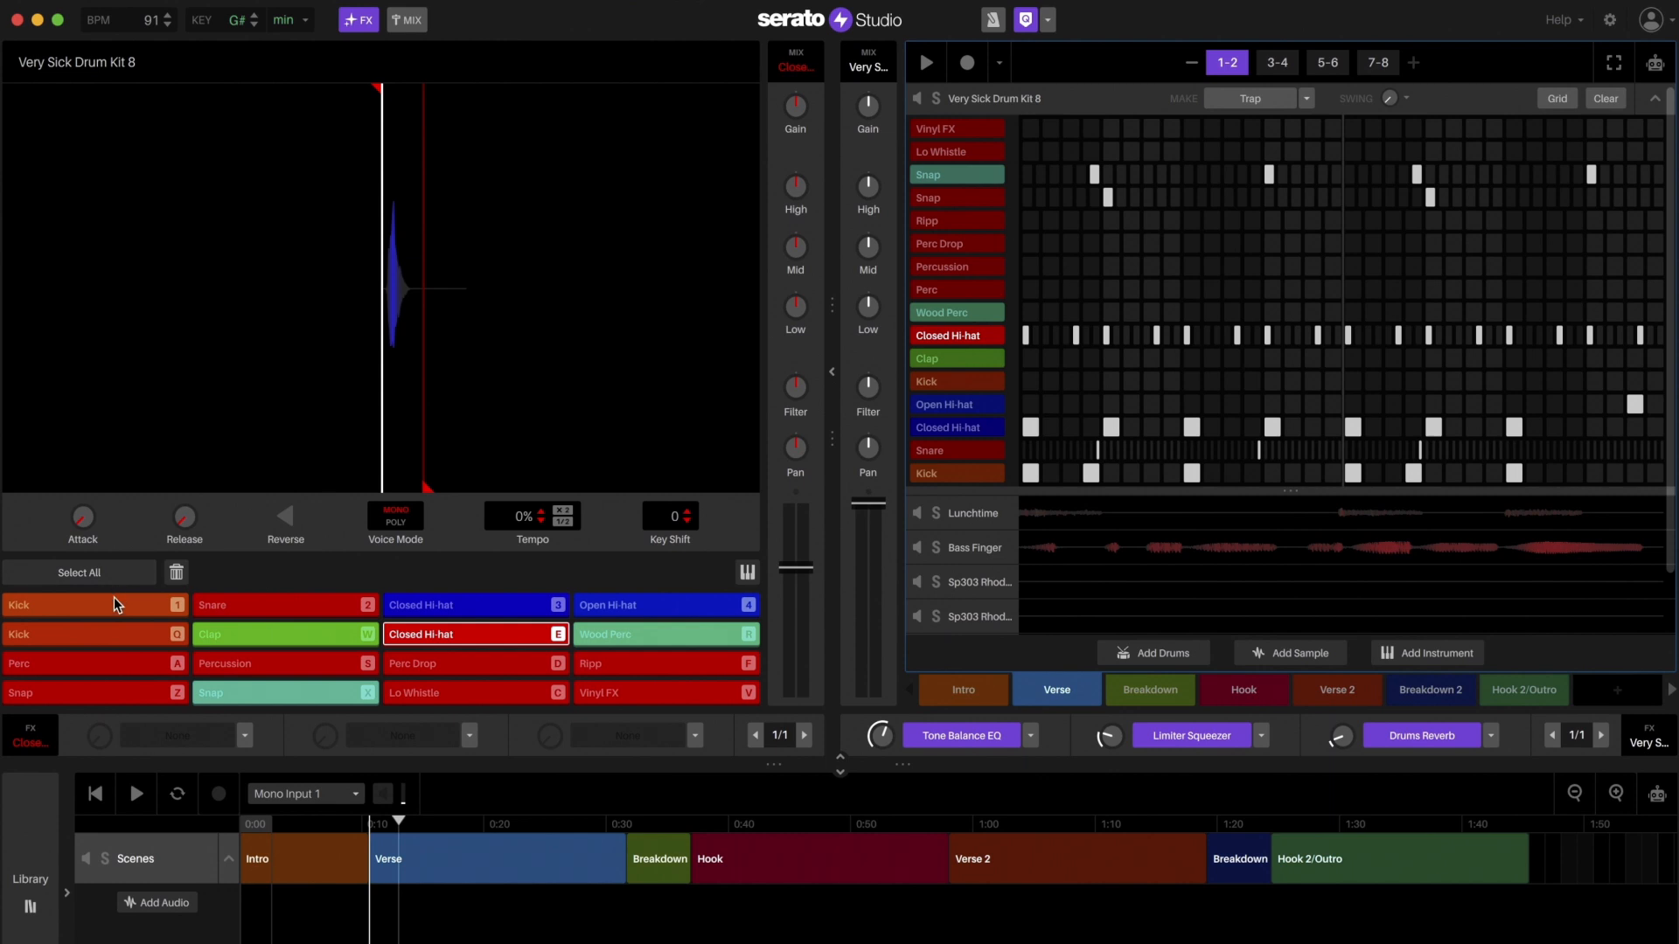
Show the Kick pad in keyboard mode and adjust its off-grid kick notes on C3.
click(91, 605)
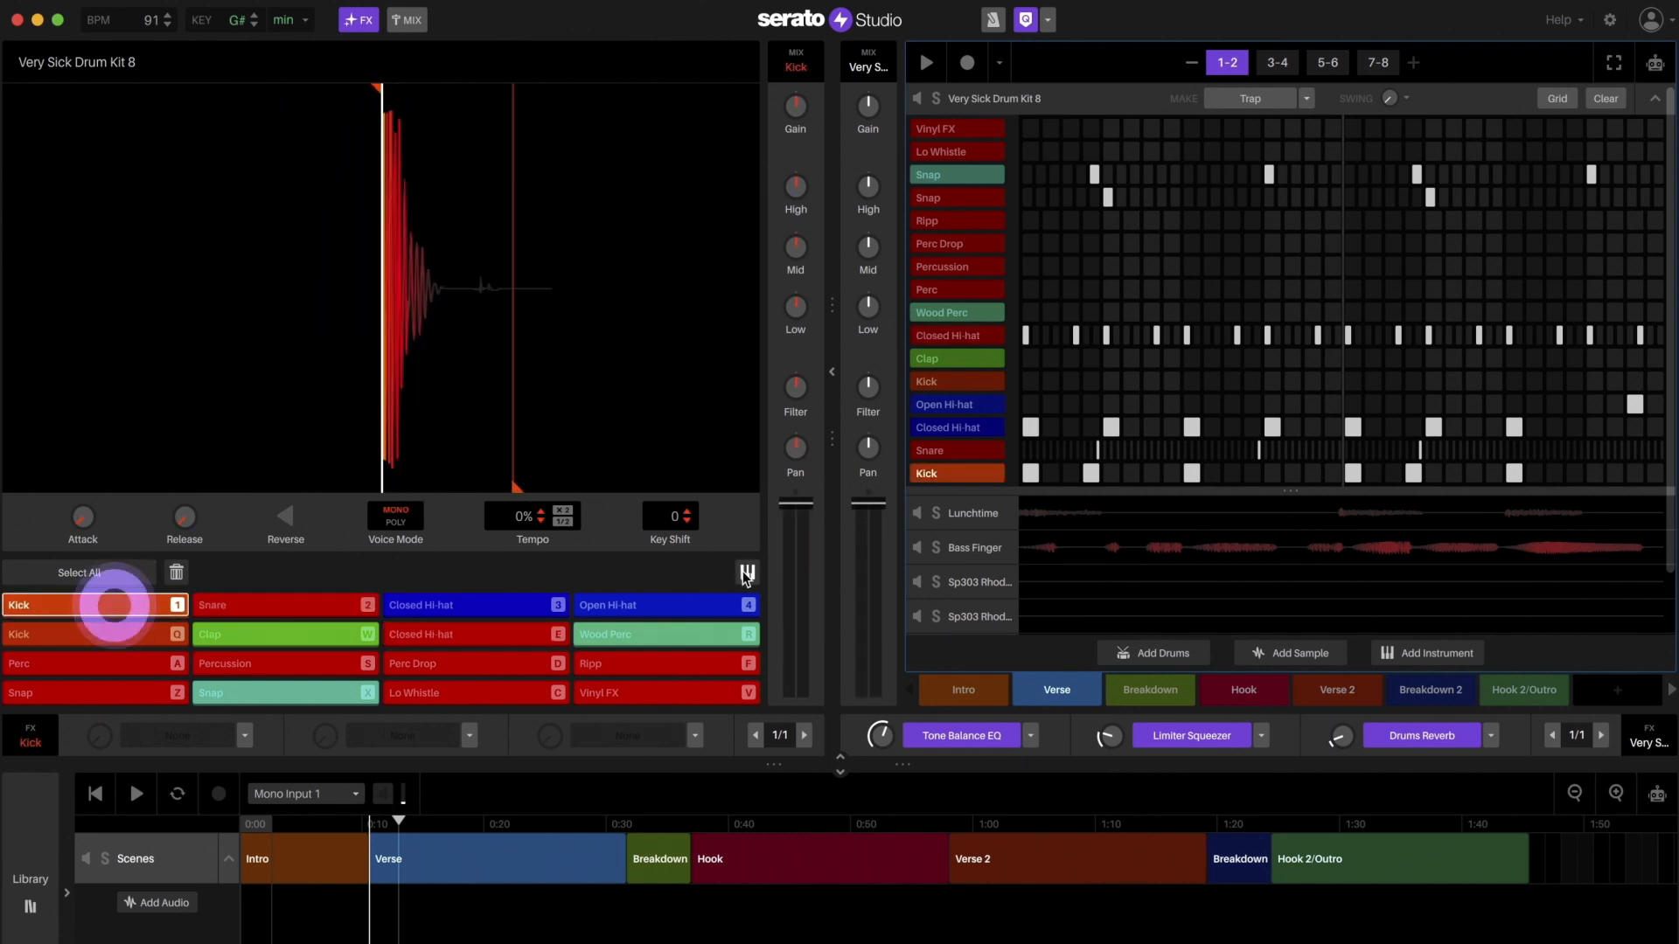
click(745, 572)
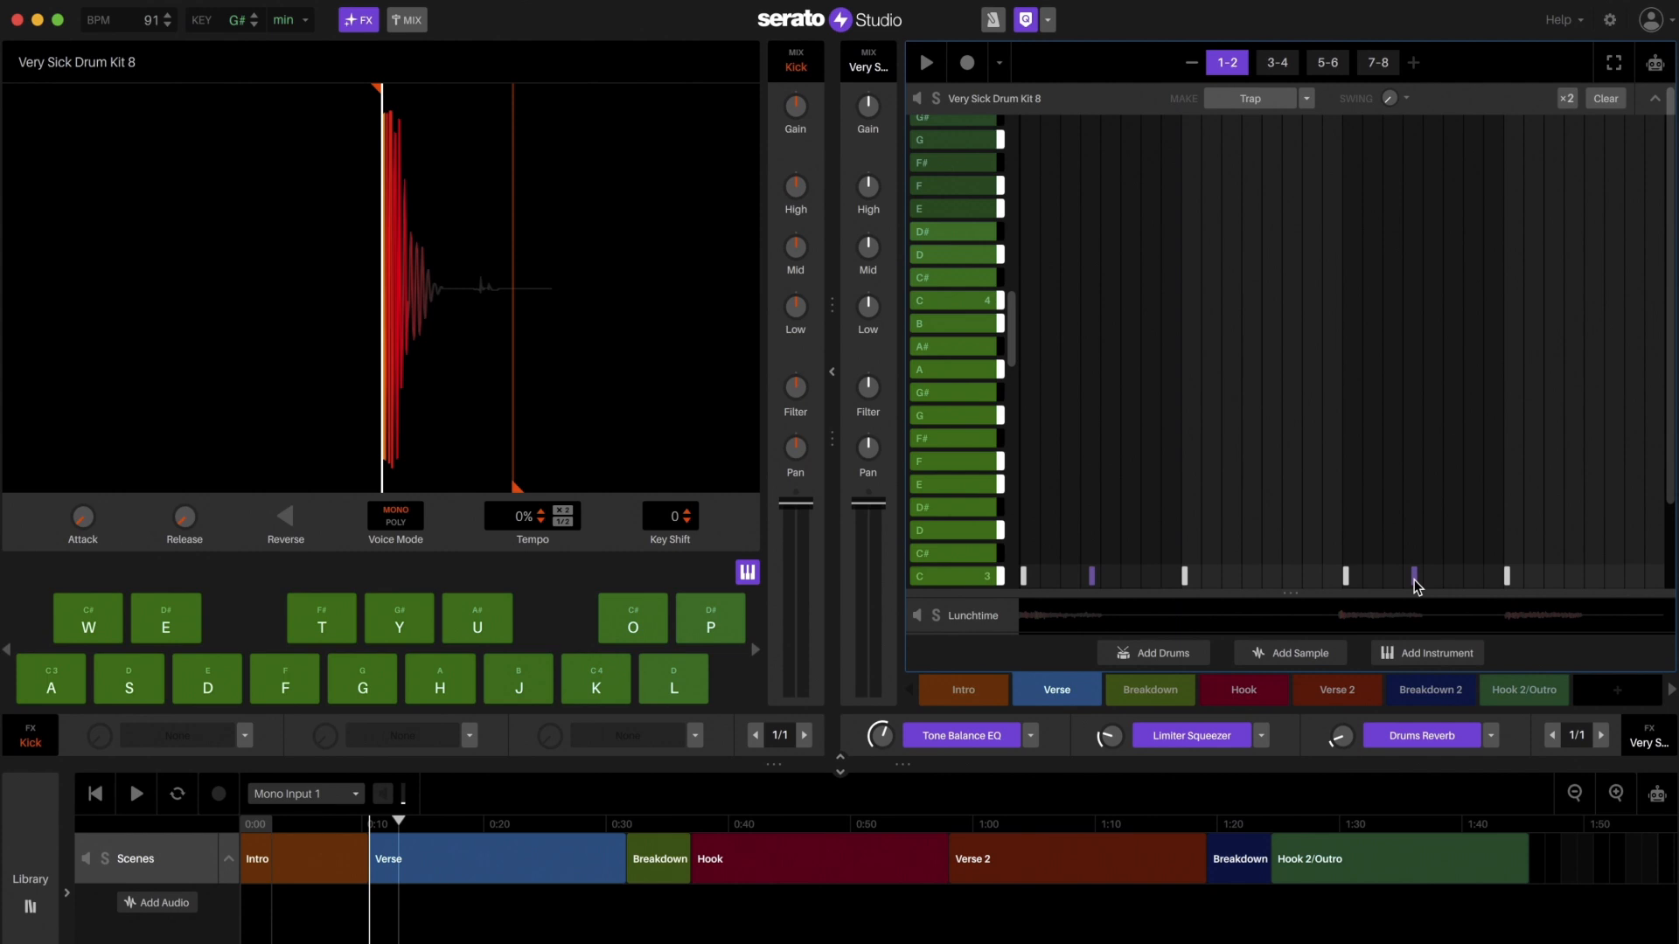
click(924, 62)
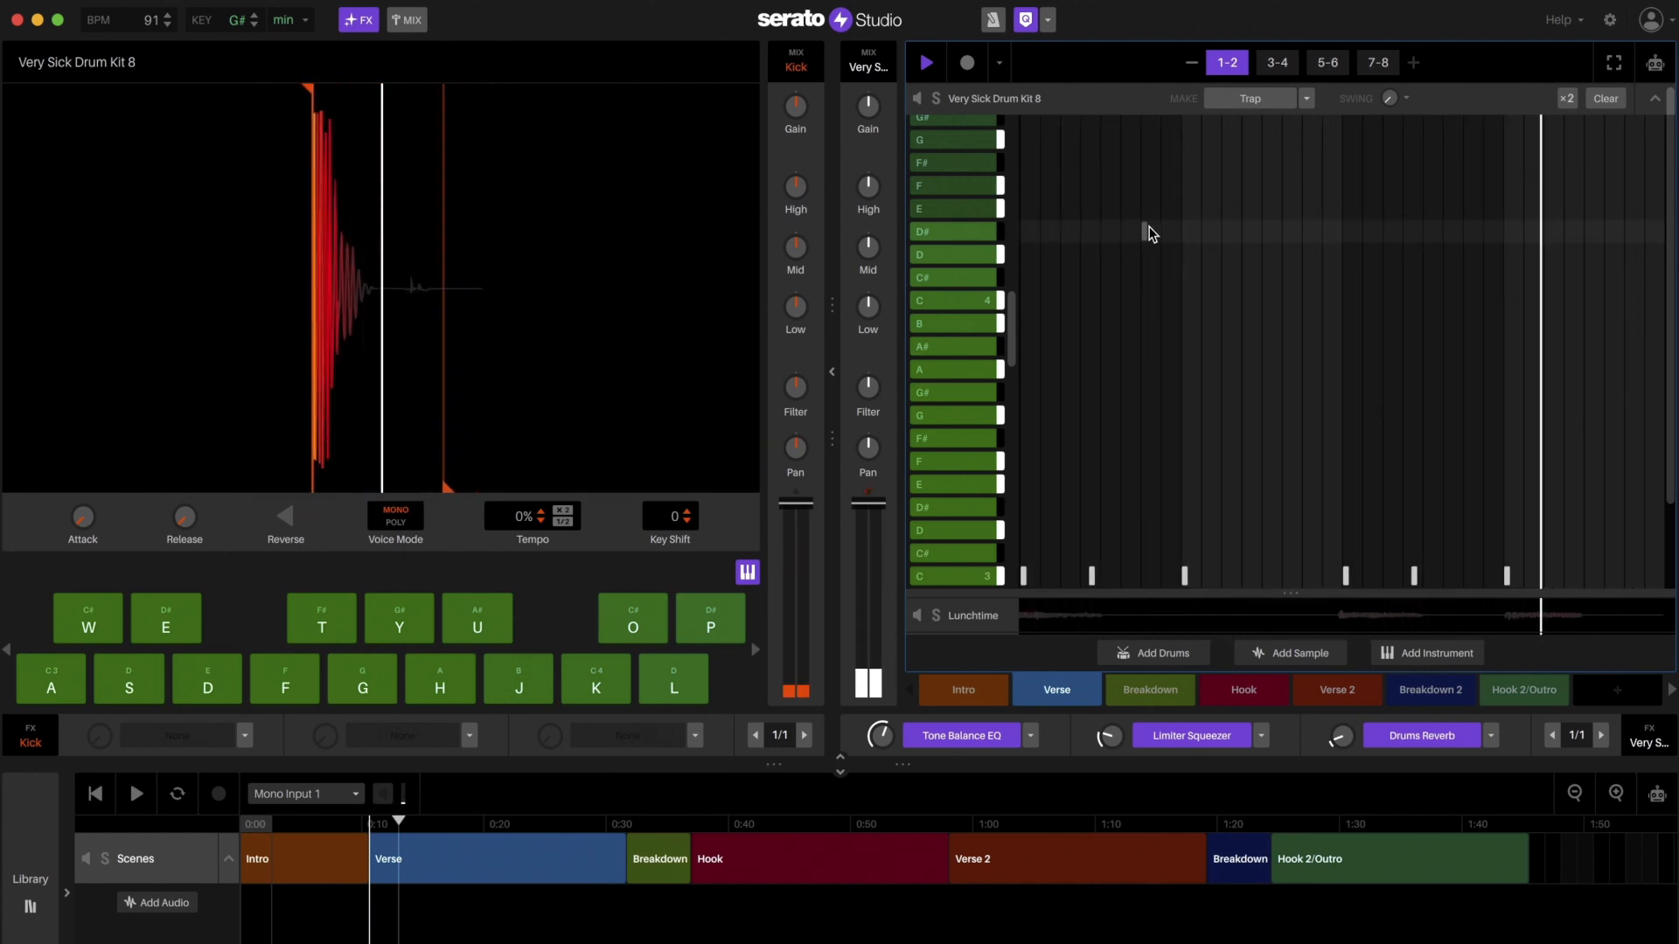
click(1275, 62)
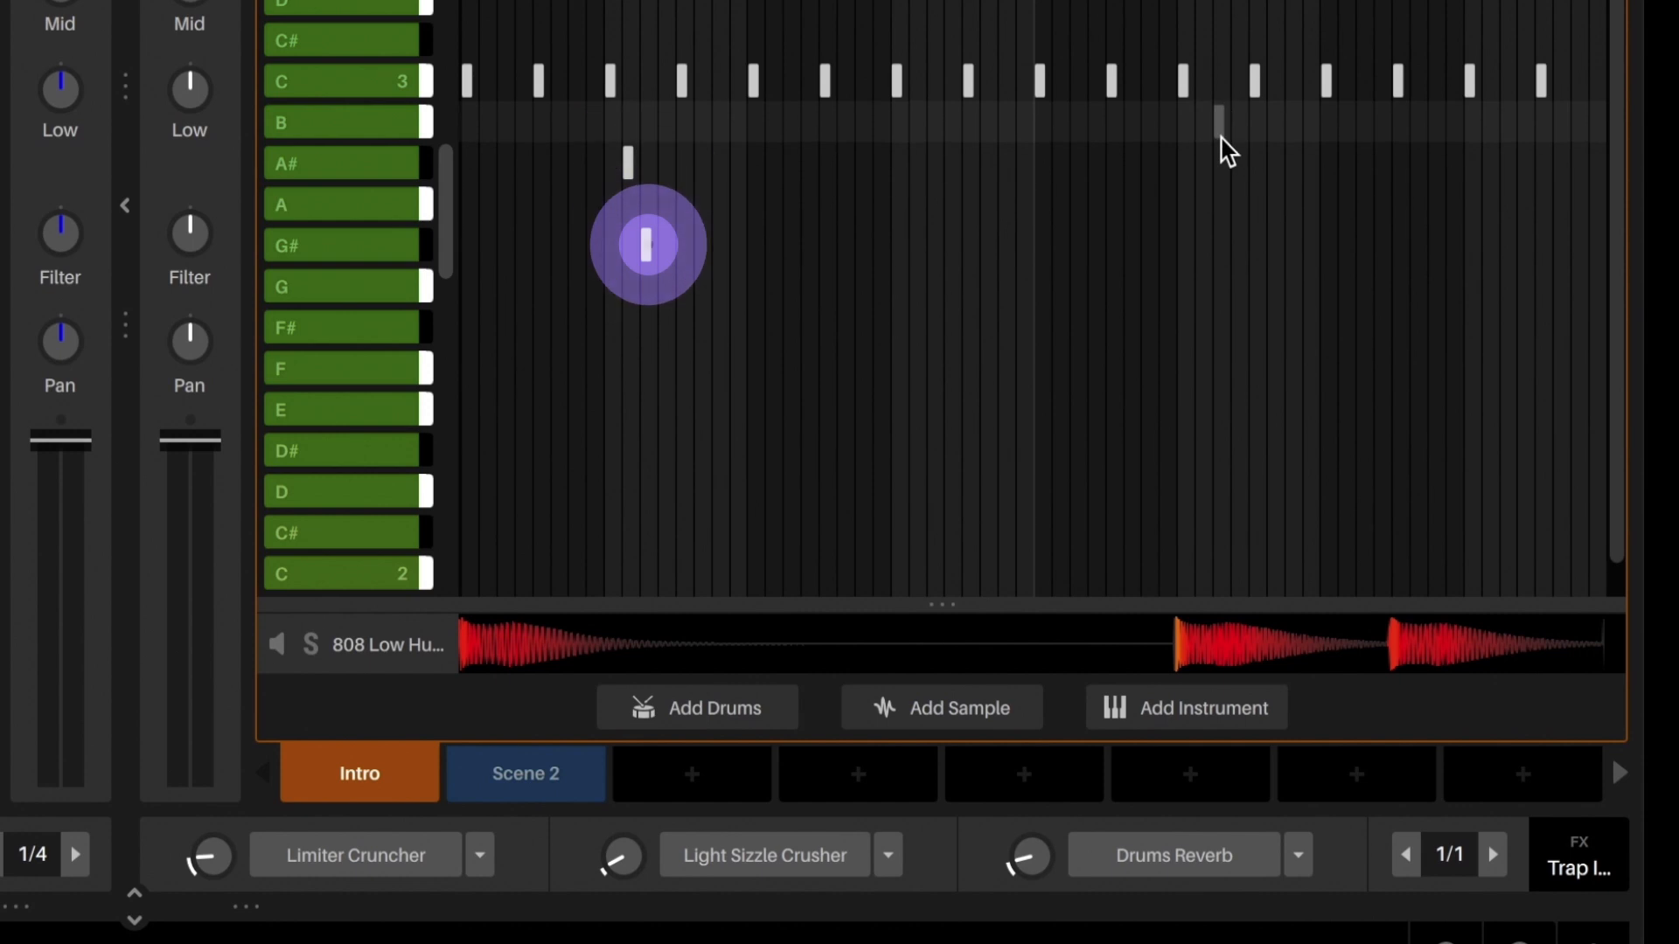
Place a lower-pitched hi-hat note below the C3 roll.
click(1221, 246)
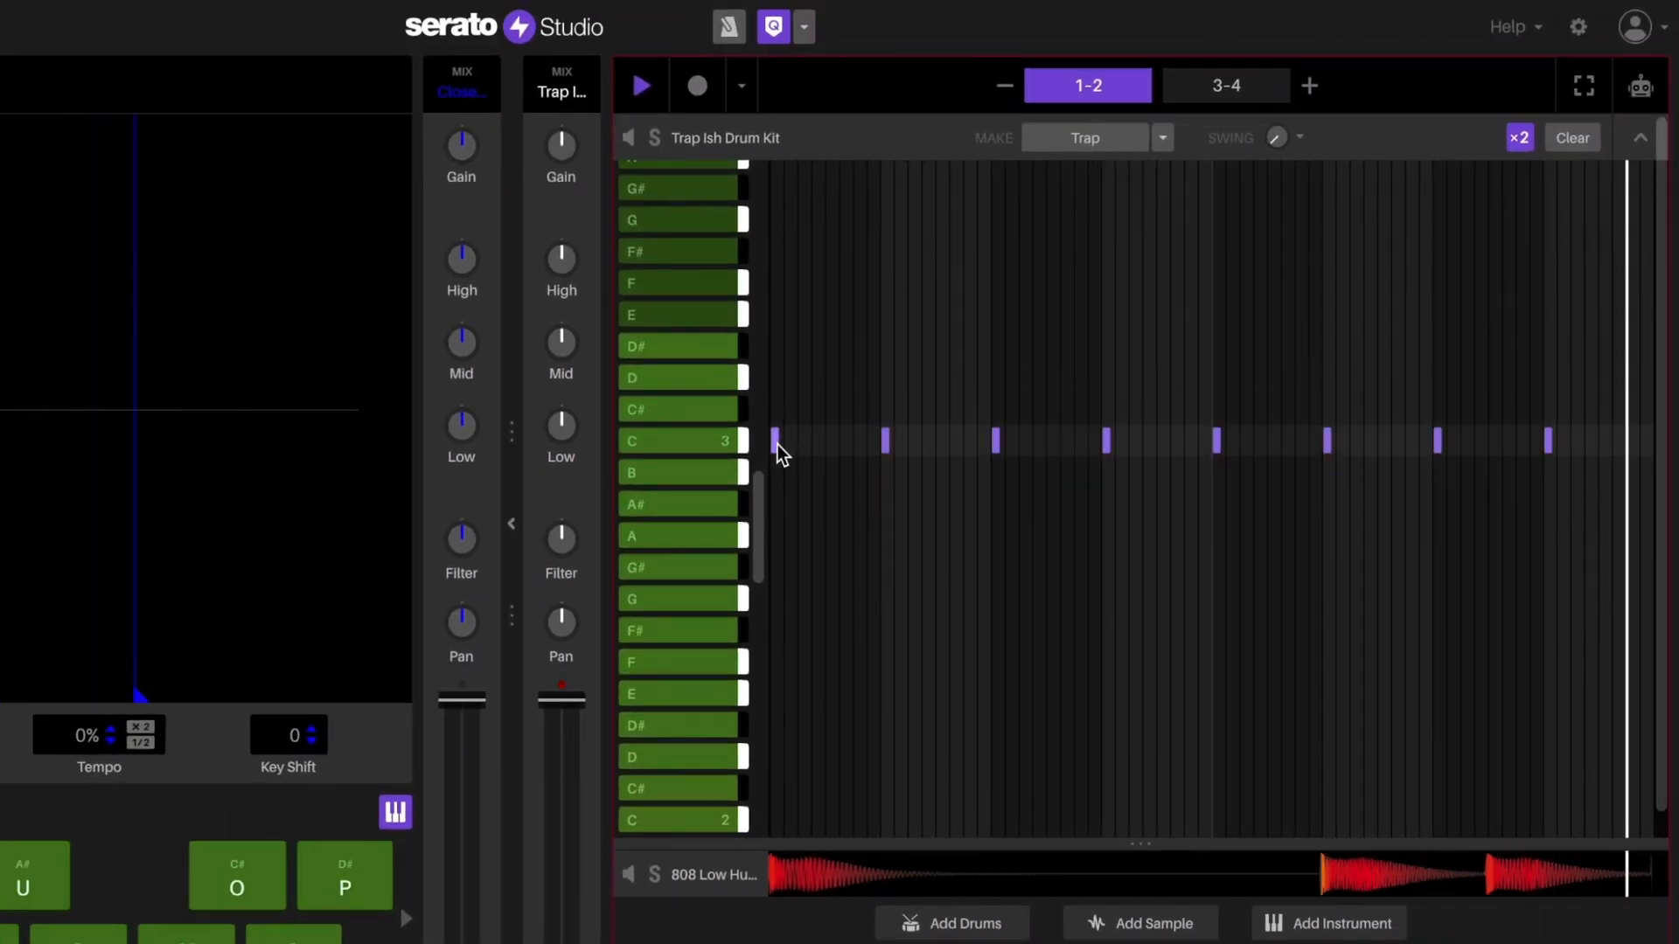
Edit the first C3 hi-hat roll note and return to the full drum grid.
click(1224, 85)
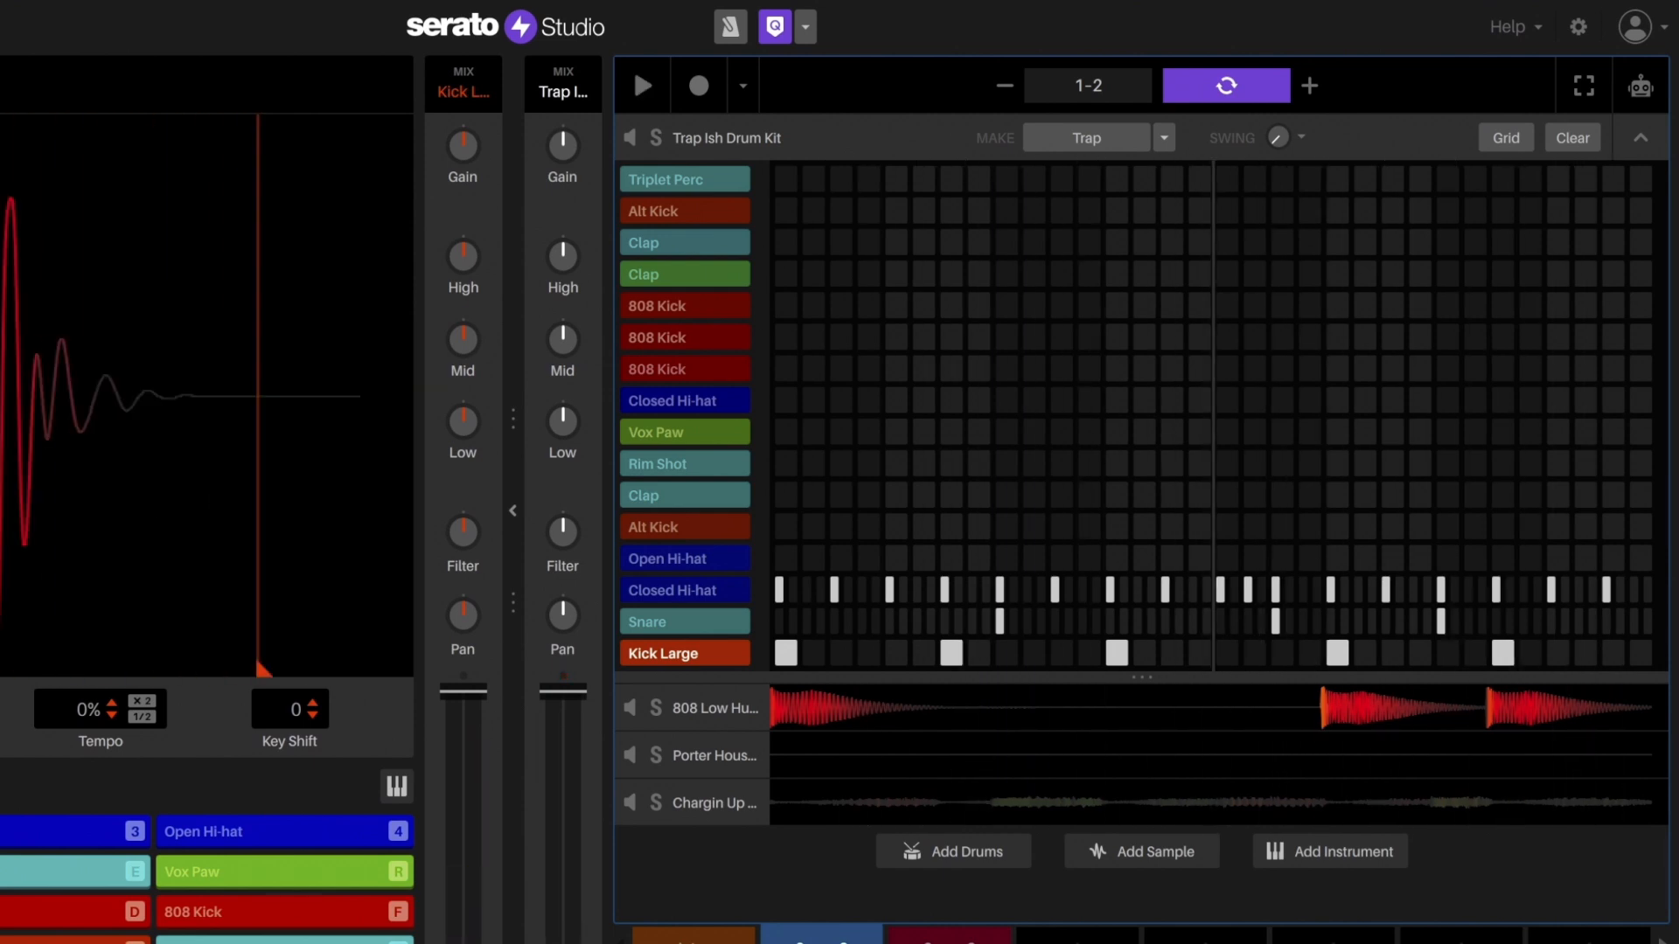
click(396, 787)
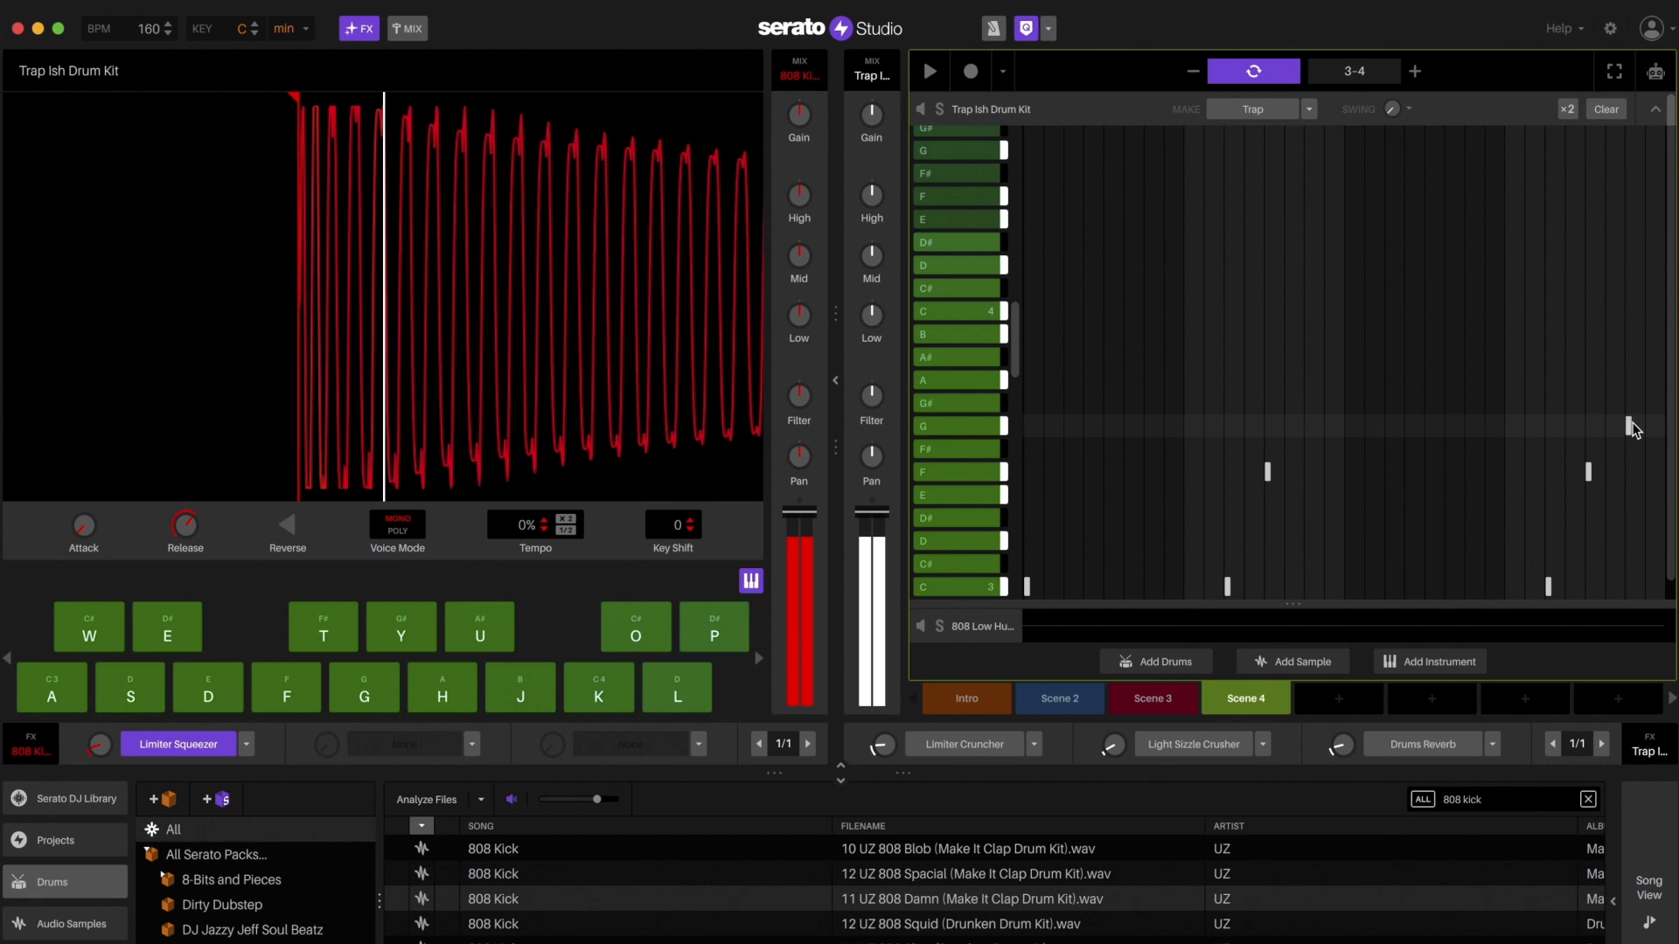
Add an 808 bass note on G in bars 3–4.
click(927, 71)
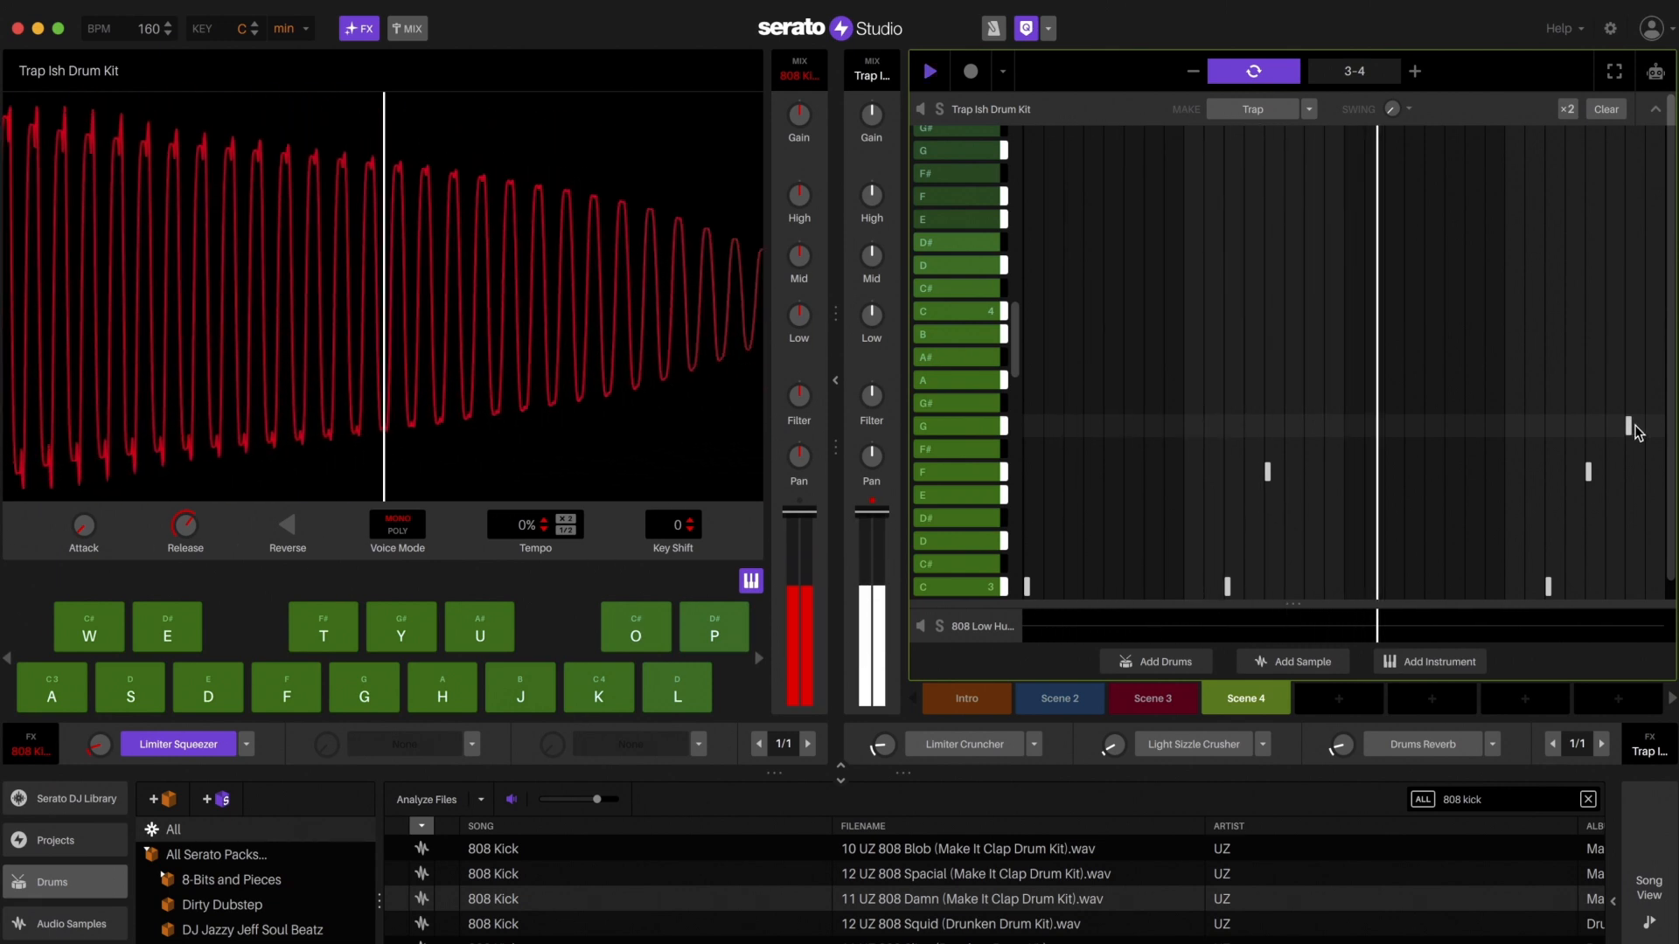